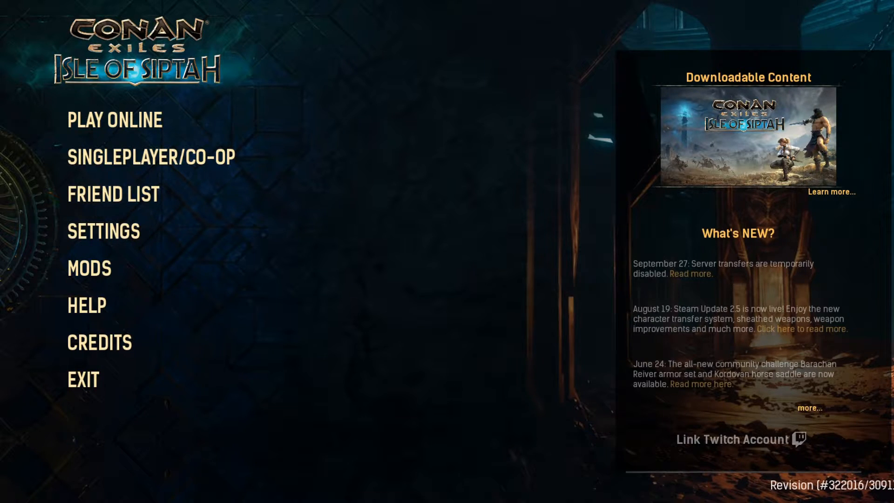
# Step: Leave the game and show Conan Exiles' more-options menu in the Xbox app
pyautogui.press('alt+tab')
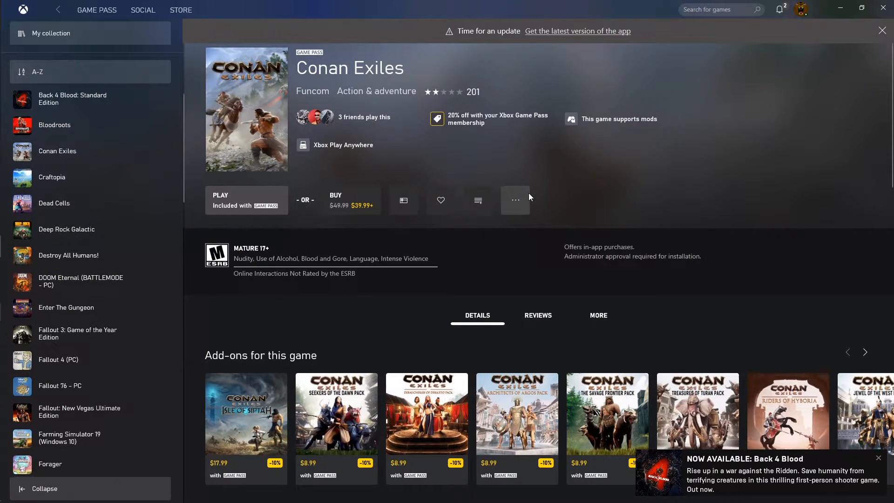
pyautogui.moveTo(566, 185)
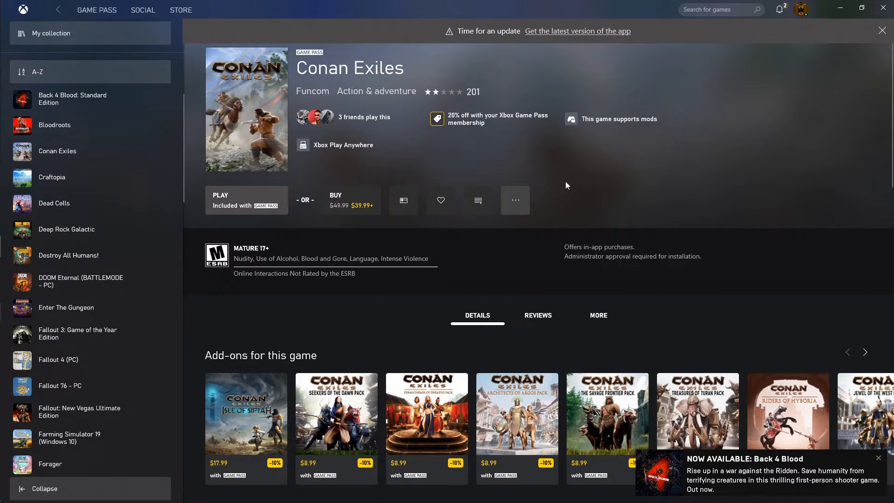
pyautogui.click(514, 200)
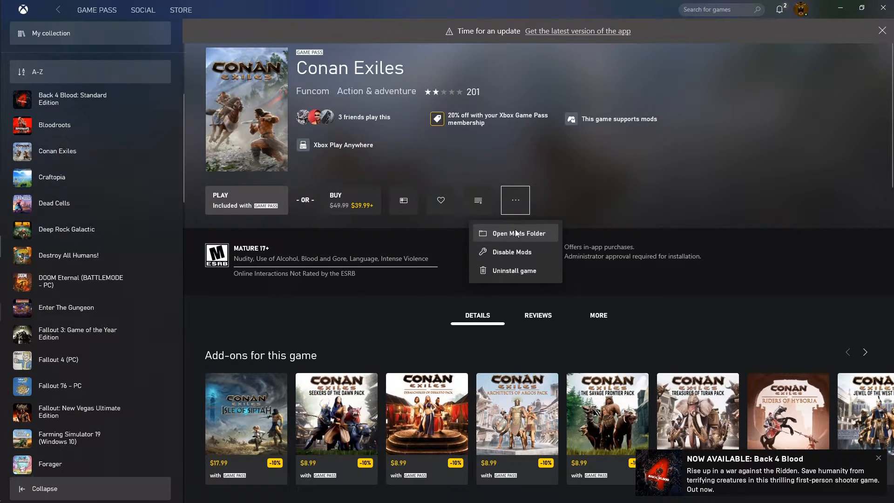
# Step: Open the game's Mods folder maximized, then move Mods out of ConanSandbox to the desktop
pyautogui.click(513, 233)
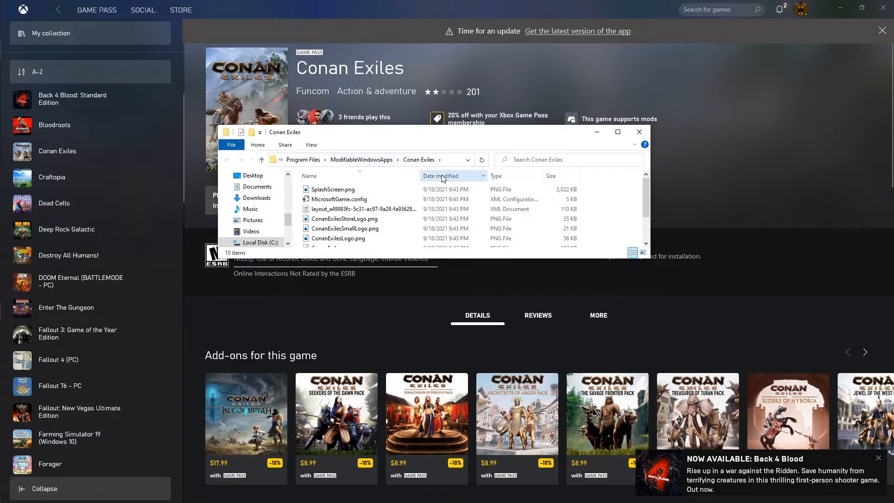
pyautogui.click(618, 132)
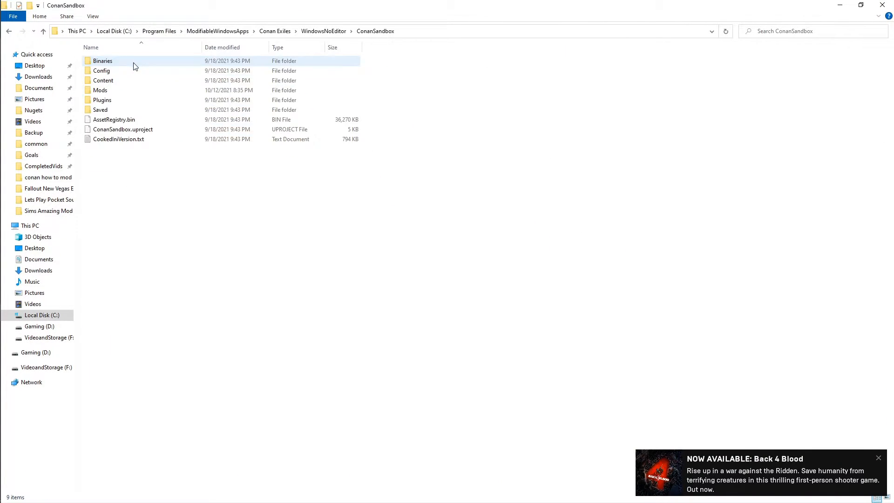
pyautogui.doubleClick(100, 90)
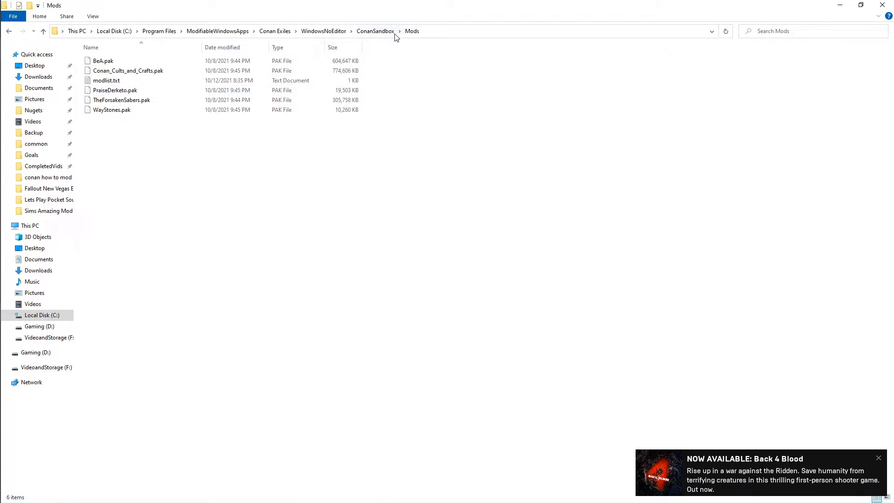
pyautogui.rightClick(99, 90)
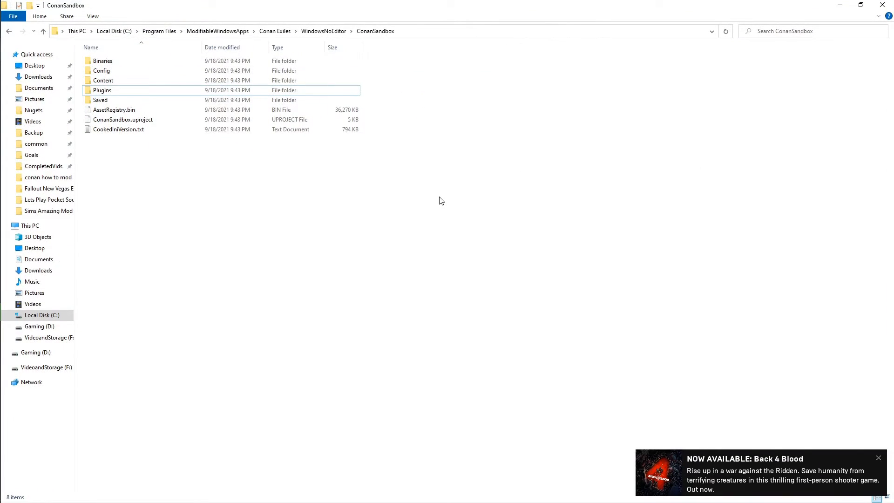
pyautogui.moveTo(425, 217)
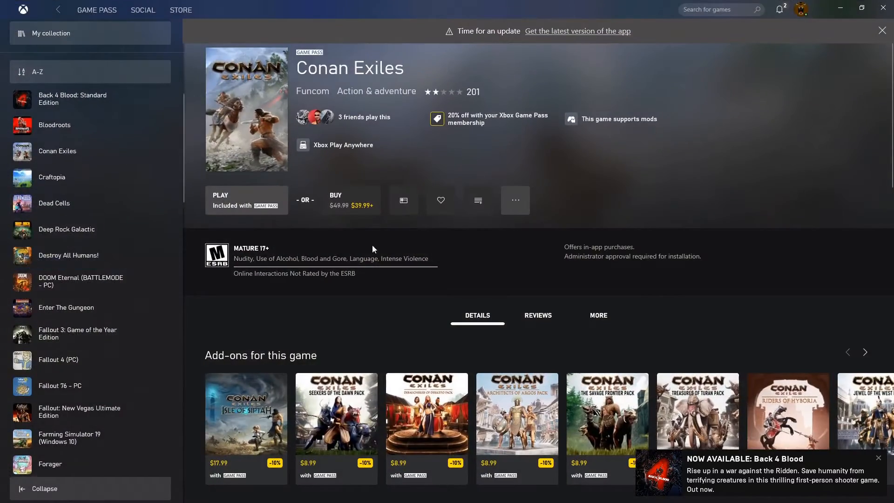
# Step: Launch Conan Exiles and check the MODS menu twice, finding no mods listed
pyautogui.click(247, 200)
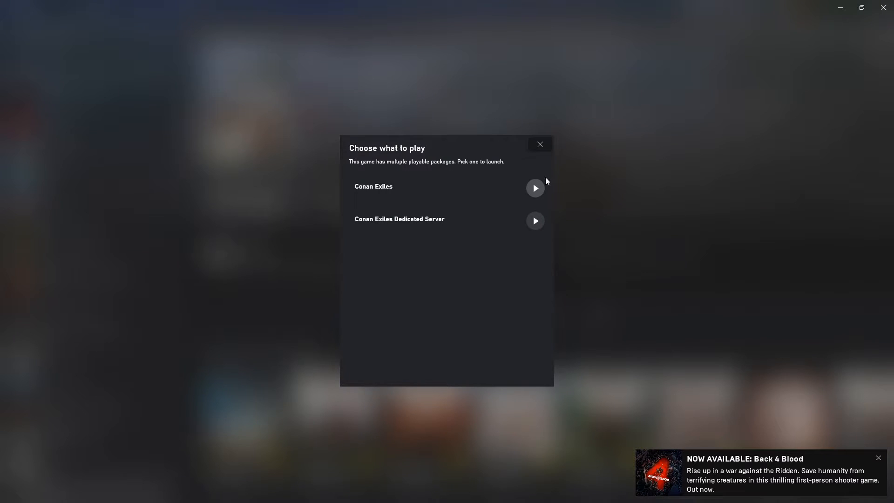
pyautogui.click(534, 188)
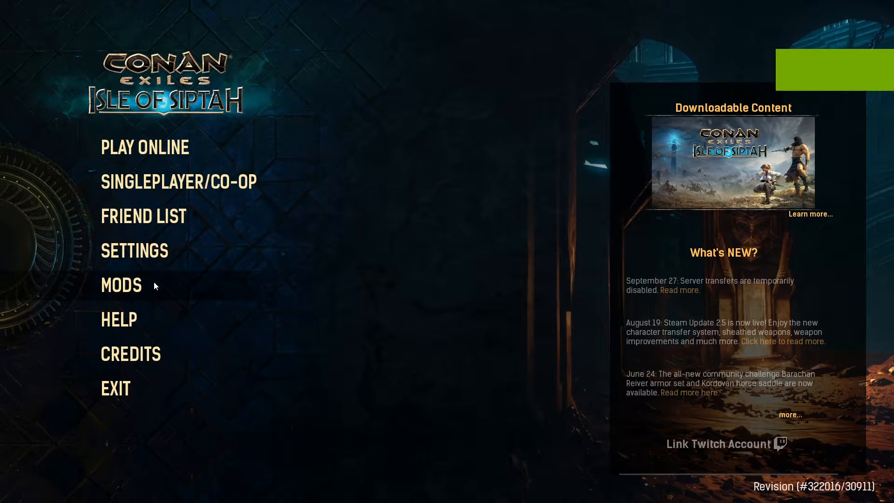
pyautogui.click(120, 285)
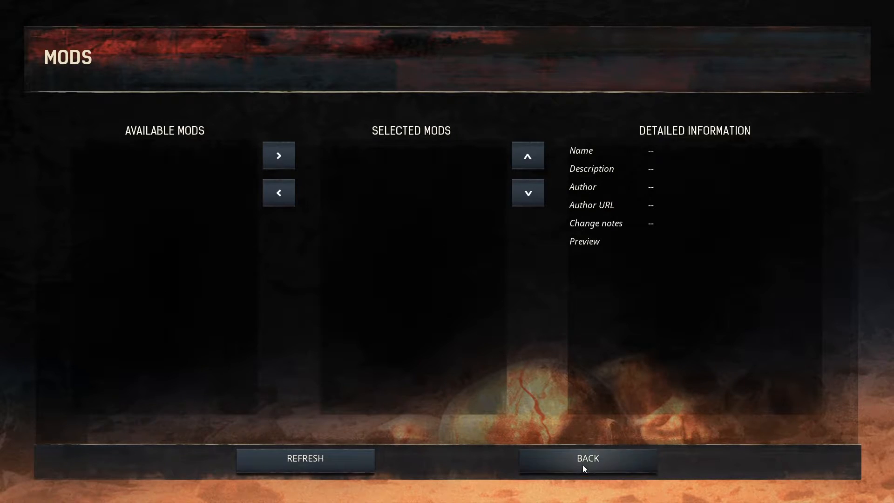
pyautogui.click(587, 458)
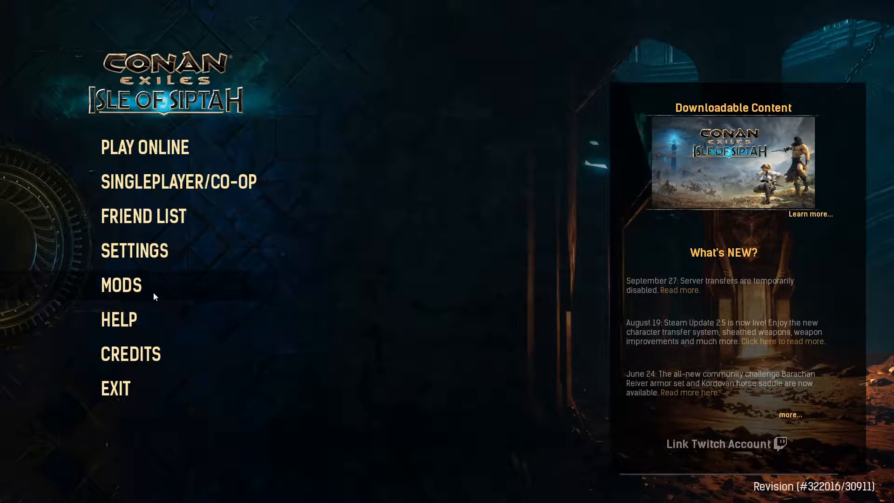
pyautogui.click(121, 285)
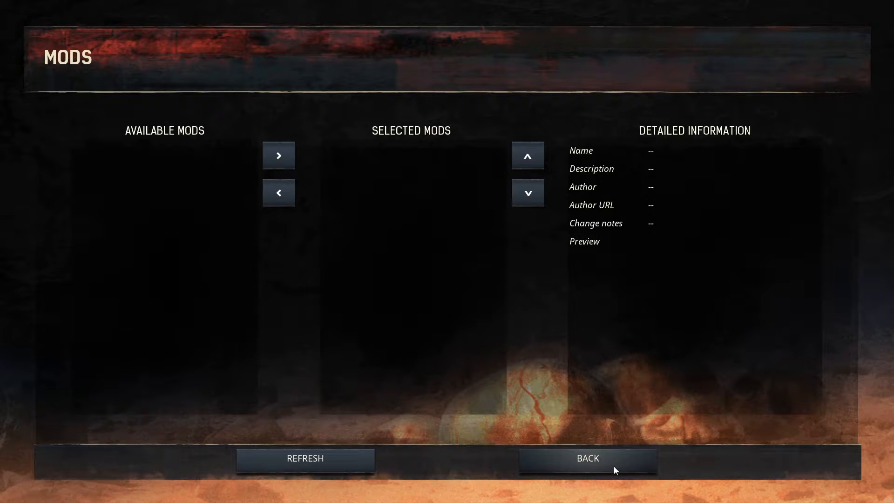
pyautogui.click(586, 457)
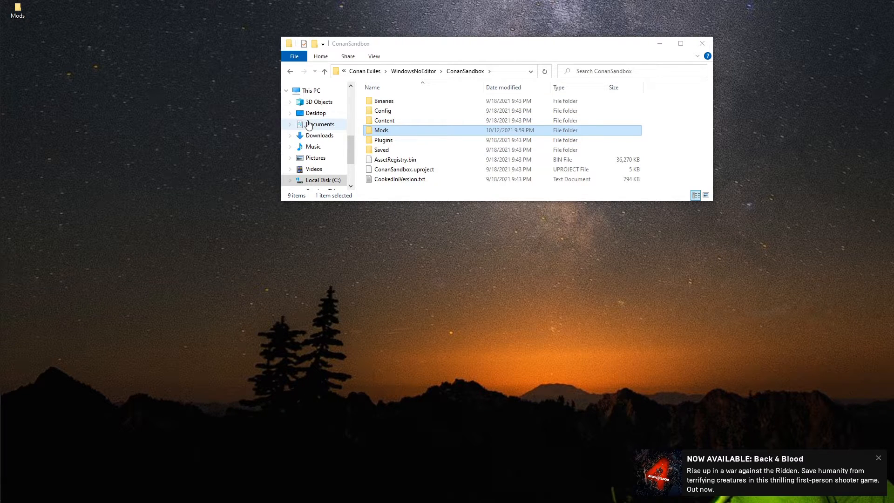
# Step: Drag the five .pak files from the desktop Mods folder into the new game Mods folder, granting permission
pyautogui.doubleClick(381, 130)
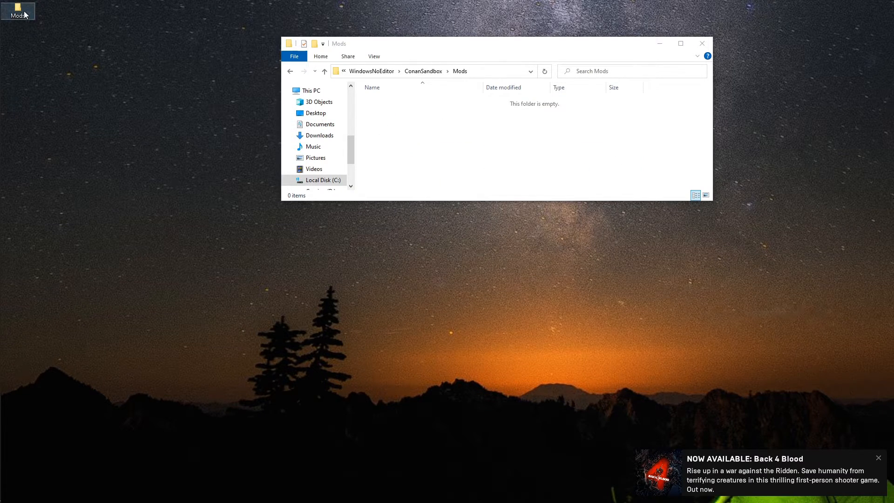
pyautogui.doubleClick(17, 10)
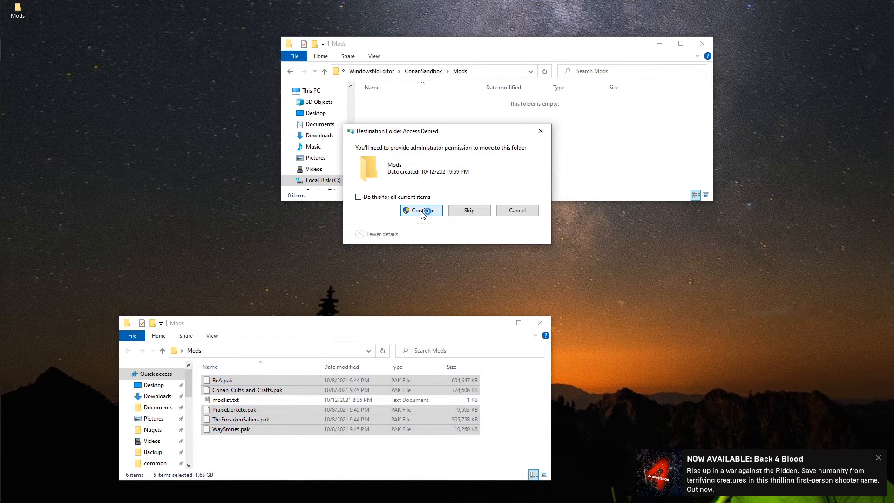
pyautogui.click(421, 210)
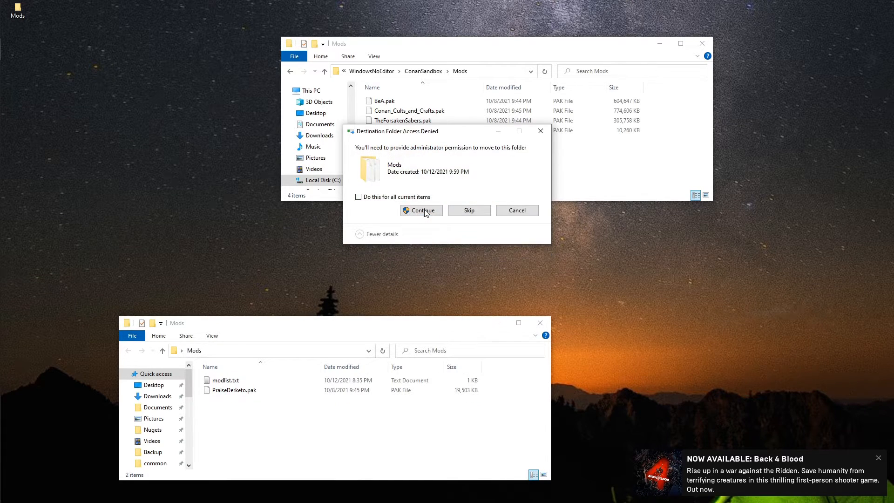
pyautogui.click(420, 210)
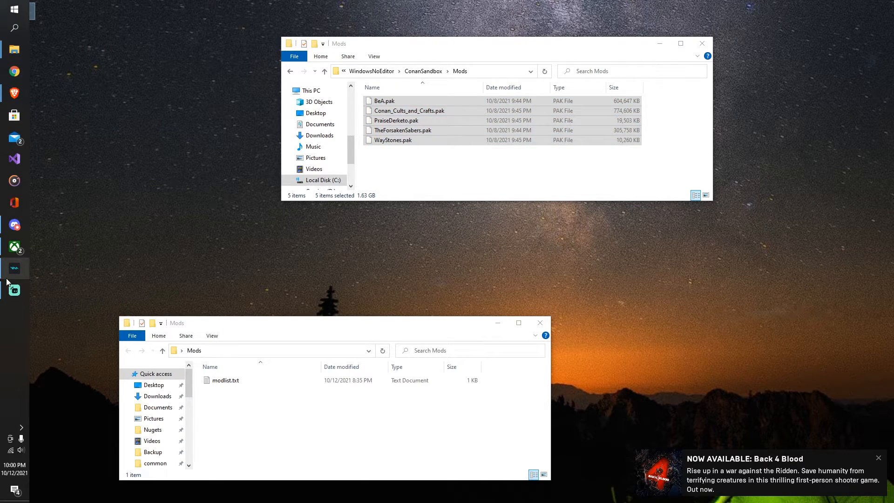
pyautogui.moveTo(15, 246)
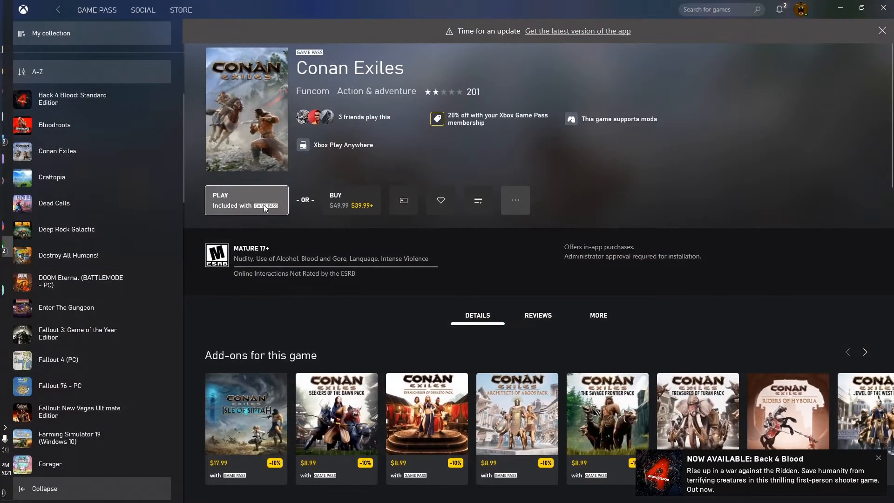
pyautogui.moveTo(514, 200)
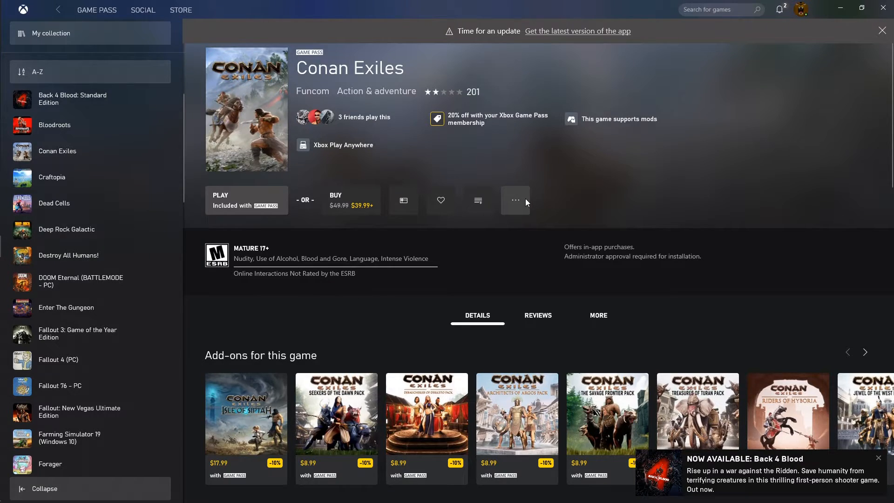
pyautogui.moveTo(515, 200)
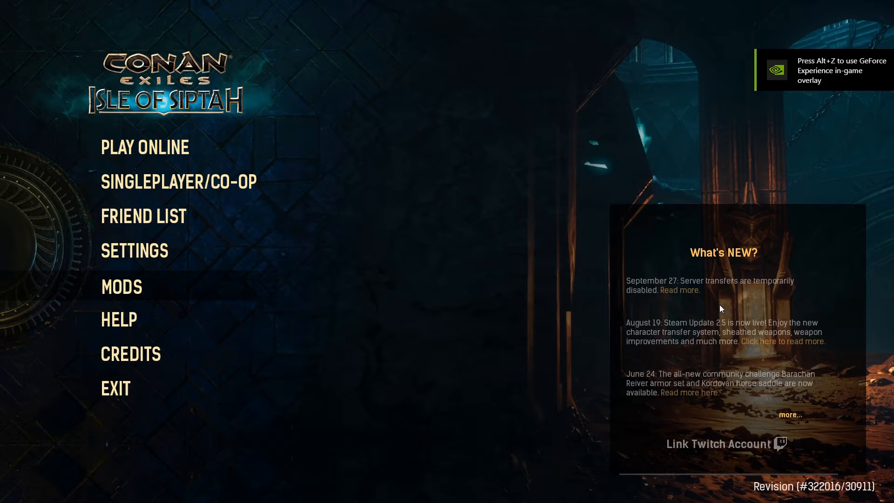
pyautogui.moveTo(161, 301)
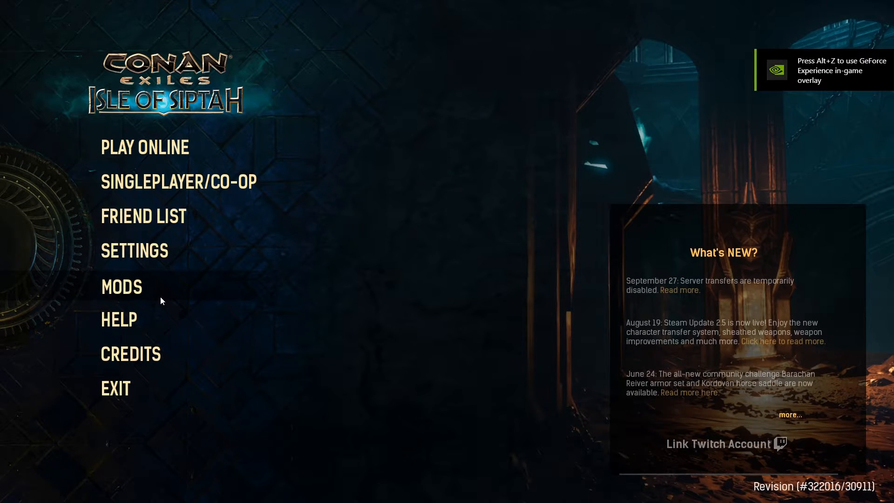
# Step: Enable Barbarian Extended Arsenal, then reopen the mods screen to find no selections kept
pyautogui.click(121, 287)
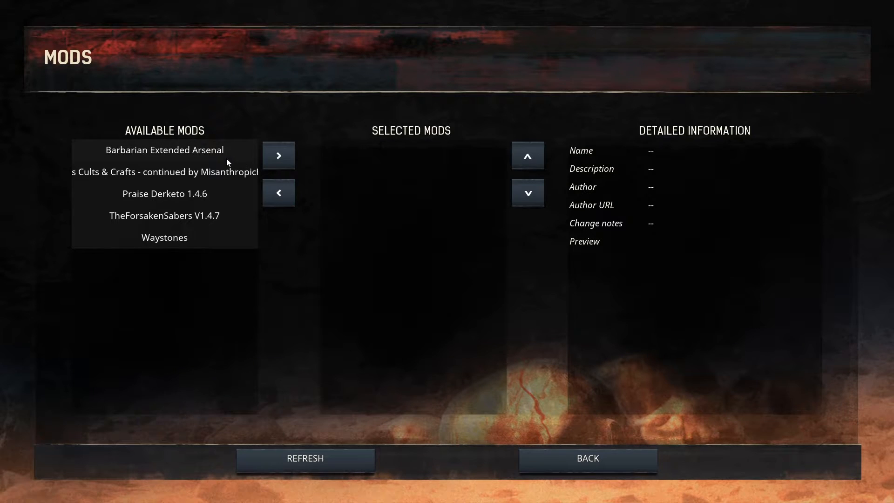
pyautogui.click(164, 150)
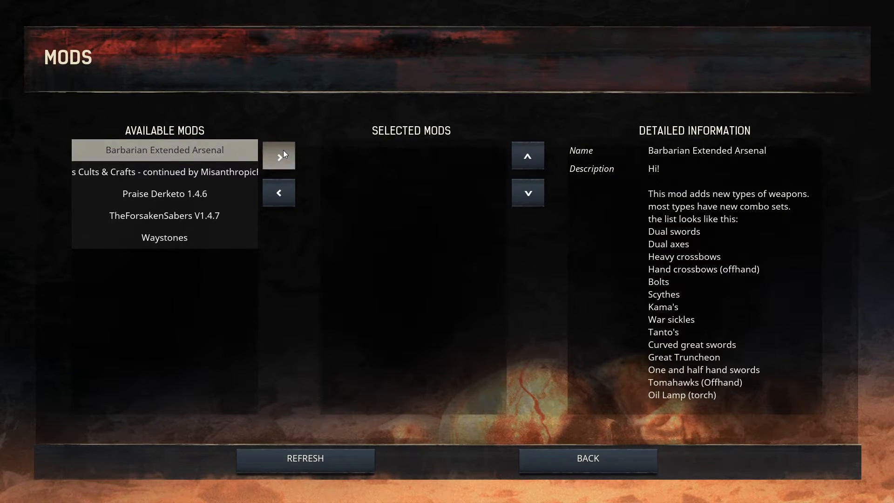
pyautogui.click(279, 155)
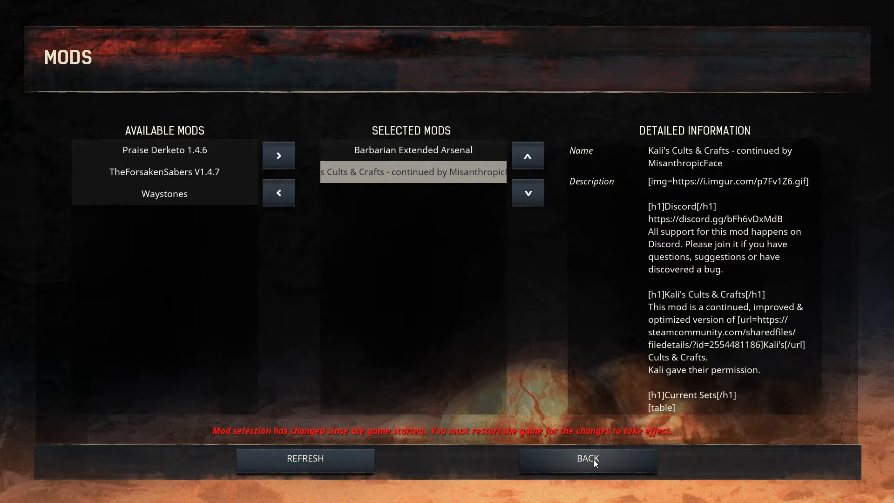
pyautogui.moveTo(439, 138)
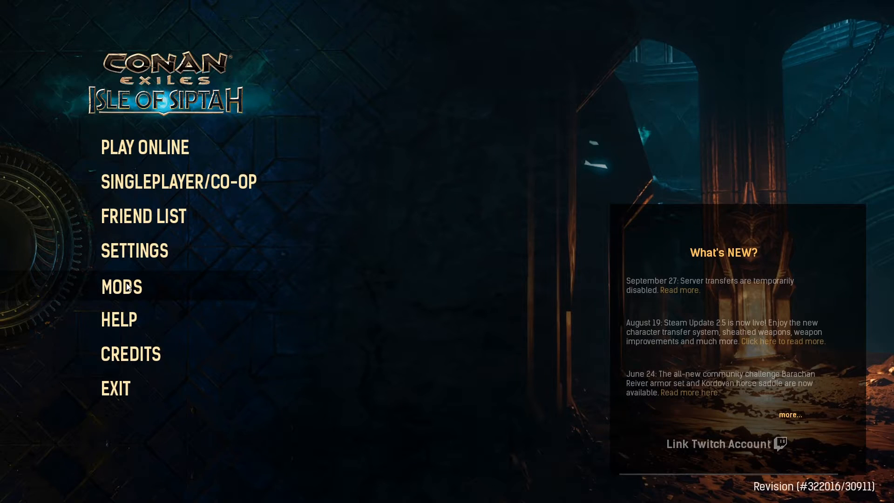
pyautogui.moveTo(146, 290)
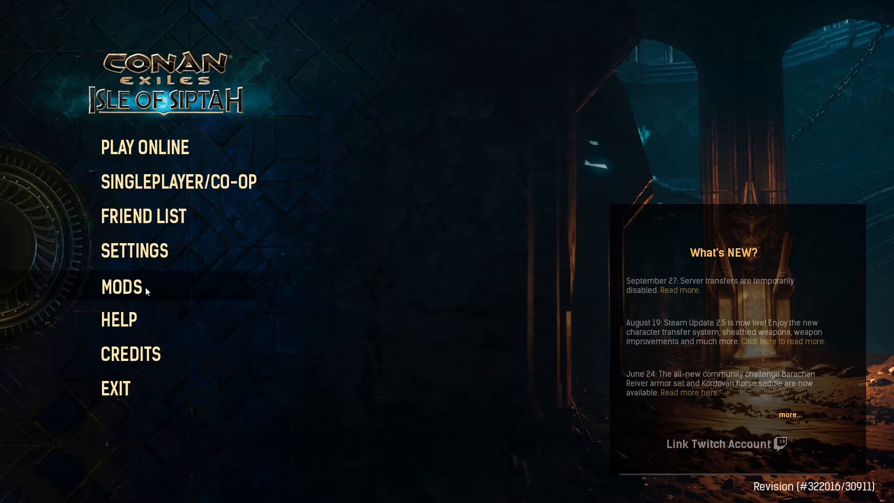
pyautogui.click(120, 287)
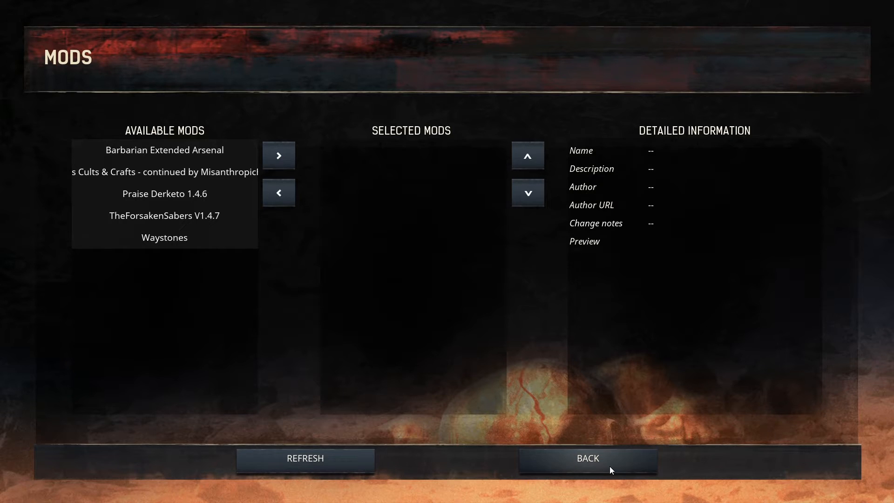
pyautogui.click(587, 457)
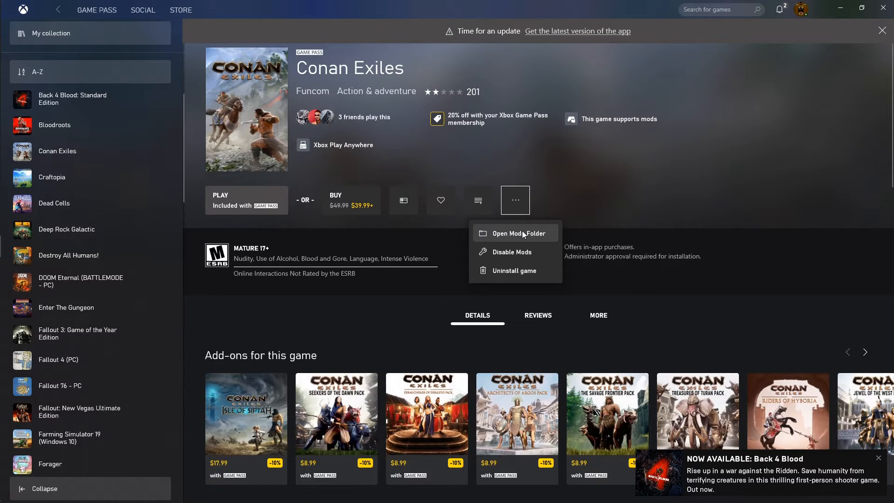
pyautogui.moveTo(519, 240)
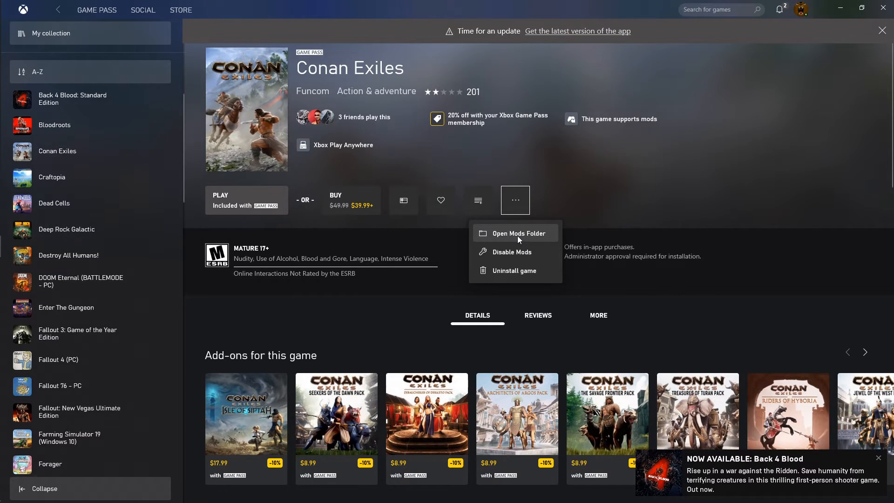
# Step: Browse through WindowsNoEditor to the game's Mods folder and select modlist.txt in the desktop copy
pyautogui.click(515, 233)
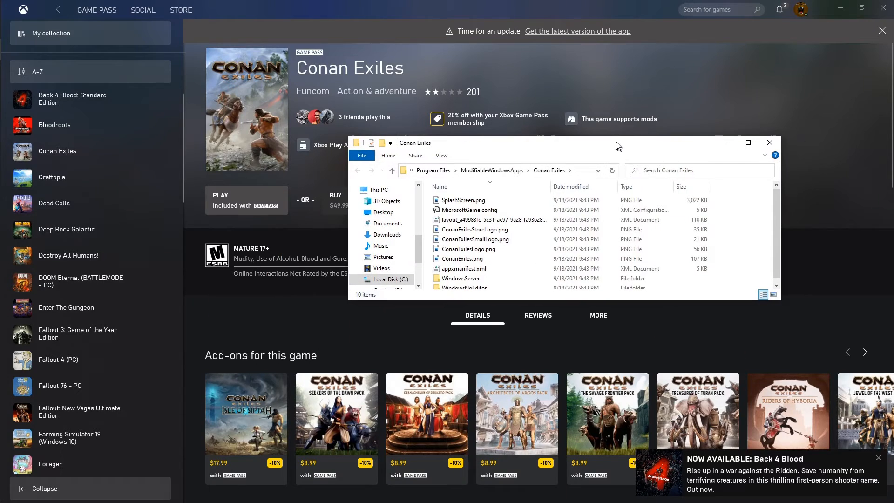
pyautogui.click(462, 282)
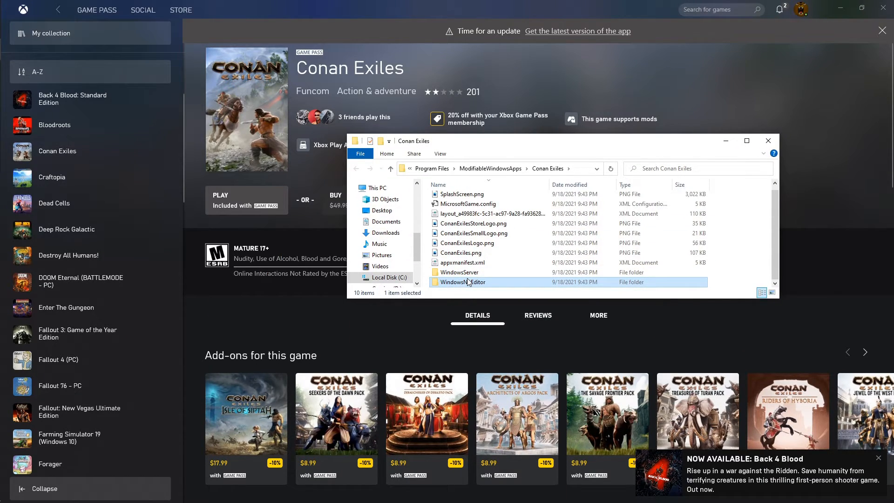
pyautogui.doubleClick(462, 282)
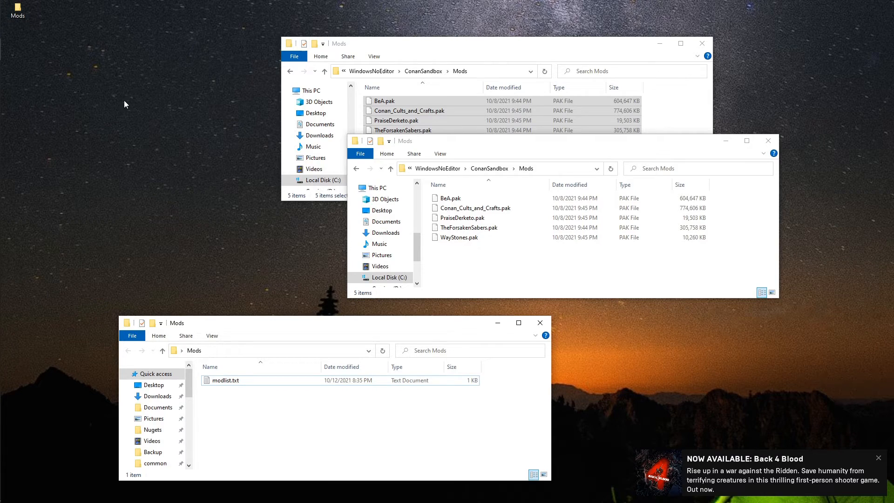
pyautogui.click(226, 380)
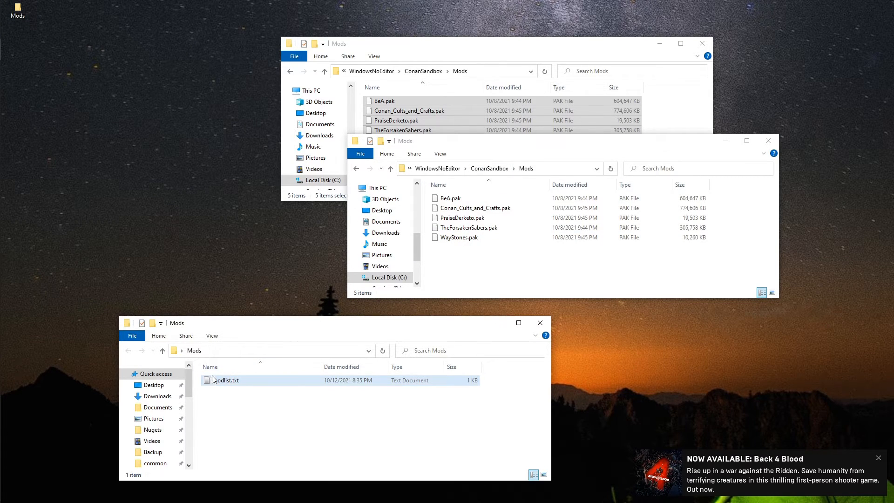
pyautogui.moveTo(222, 381)
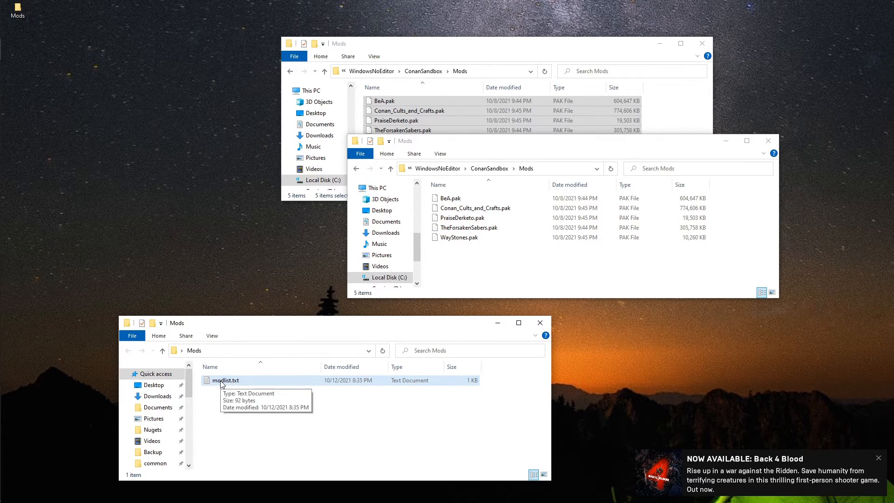
# Step: Open modlist.txt in Notepad, compare against BeA.pak and the other files, and fix the last line
pyautogui.doubleClick(224, 381)
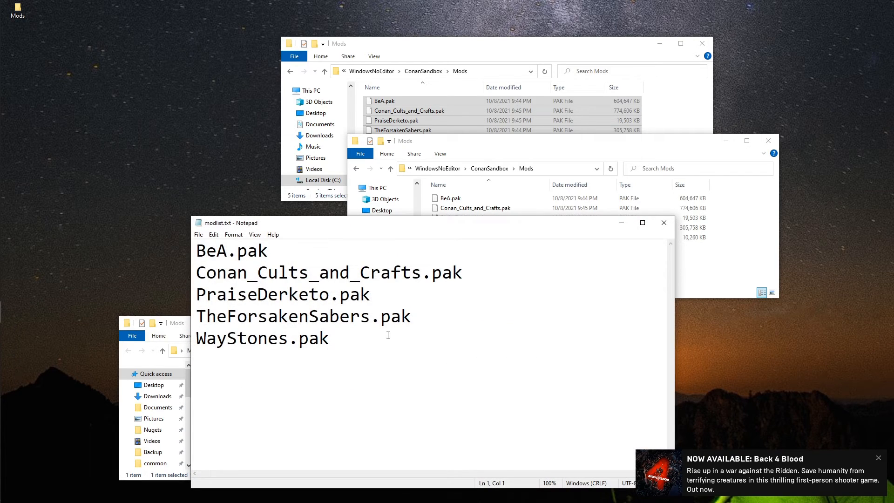
pyautogui.moveTo(223, 262)
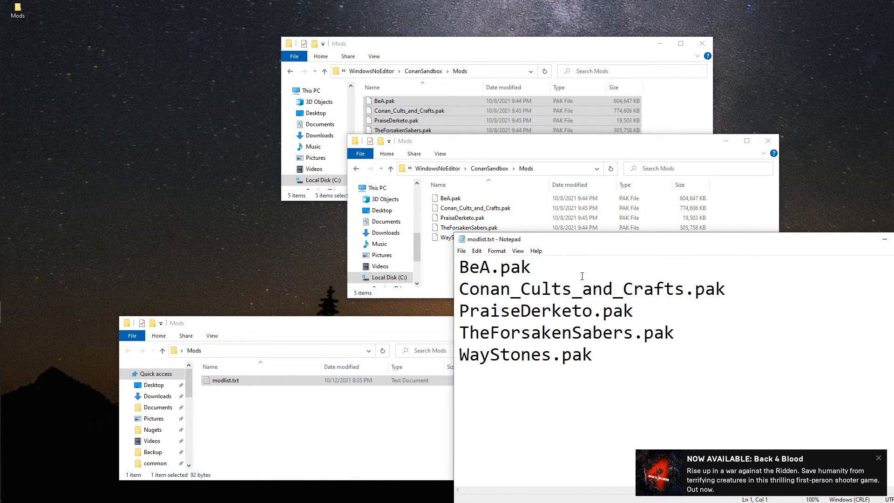
pyautogui.rightClick(450, 198)
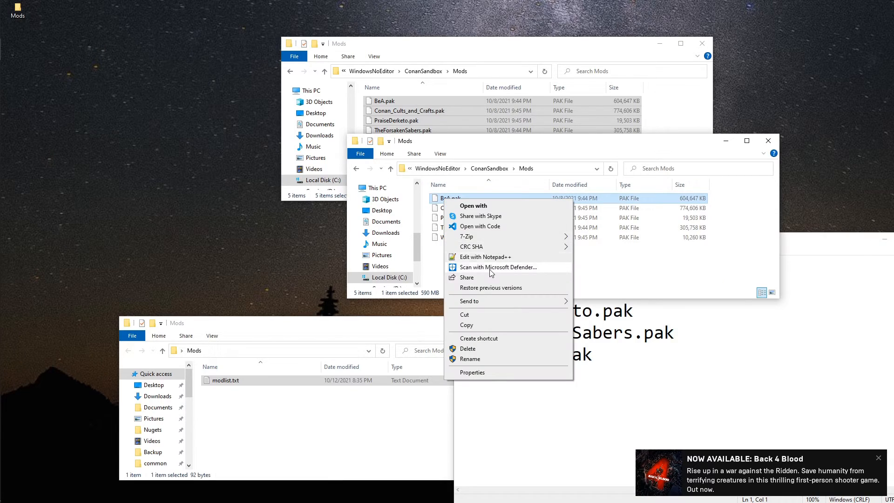
pyautogui.click(470, 358)
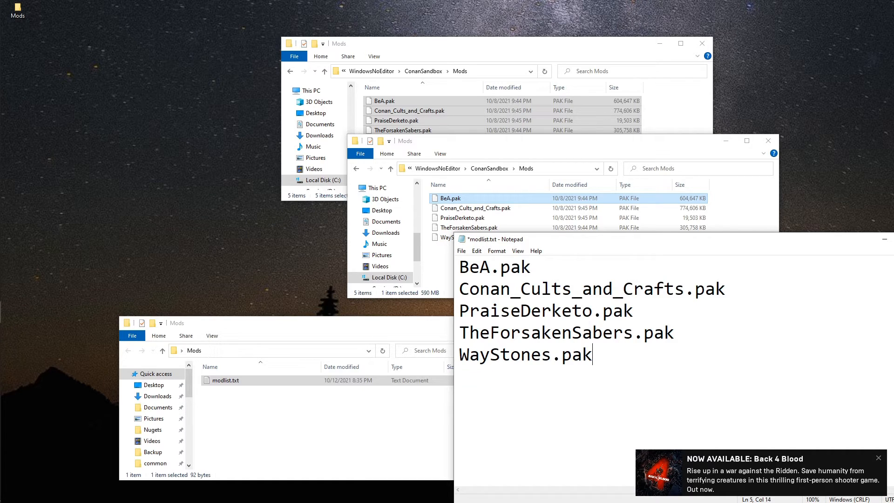
pyautogui.click(460, 251)
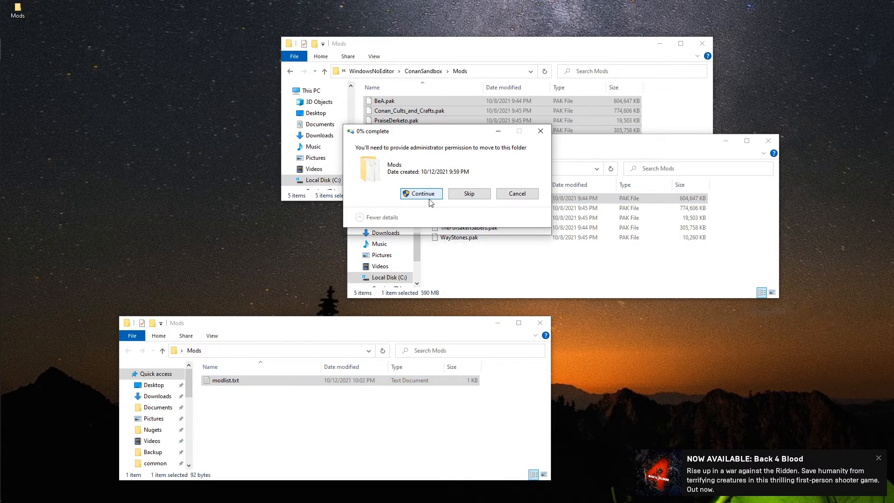
# Step: Approve moving modlist.txt into the game's Mods folder and close the window
pyautogui.click(421, 193)
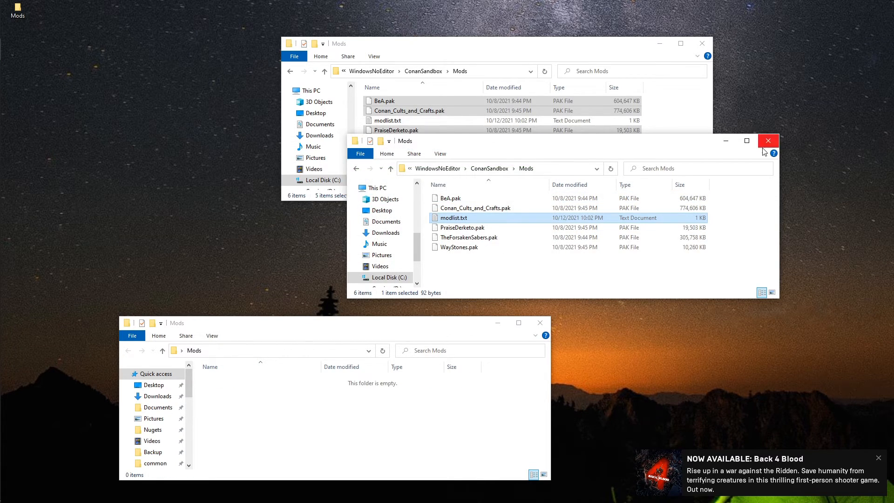
pyautogui.click(767, 140)
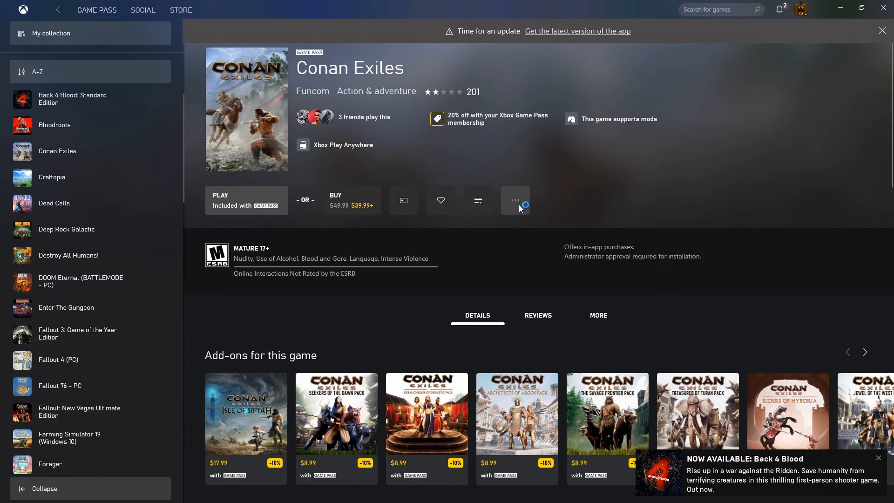
# Step: Launch Conan Exiles, confirm all five mods are selected, and go back to the main menu
pyautogui.click(515, 200)
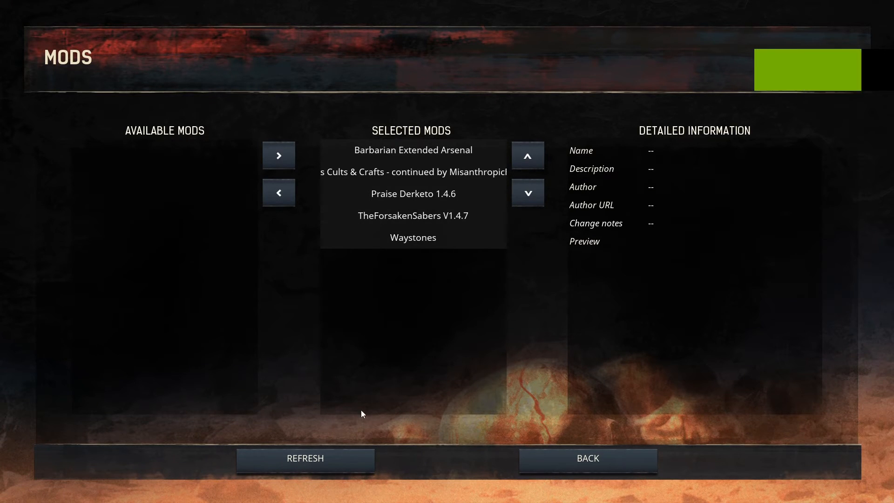
pyautogui.click(587, 457)
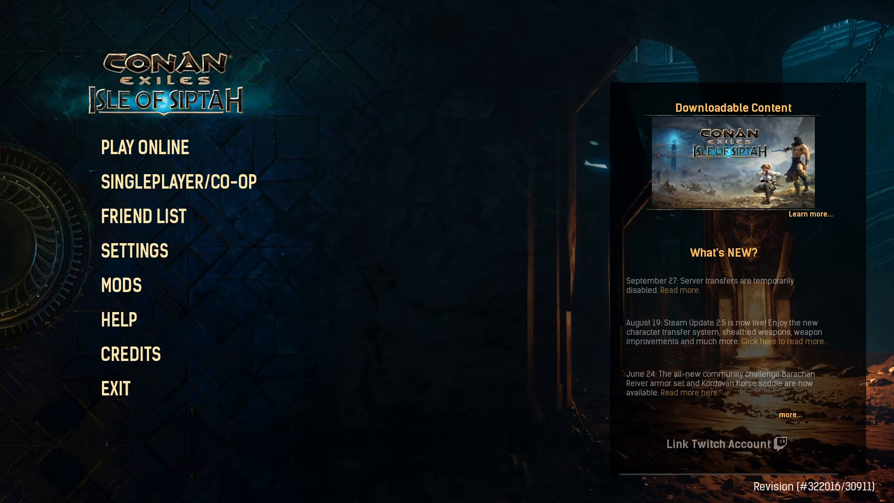
pyautogui.moveTo(115, 389)
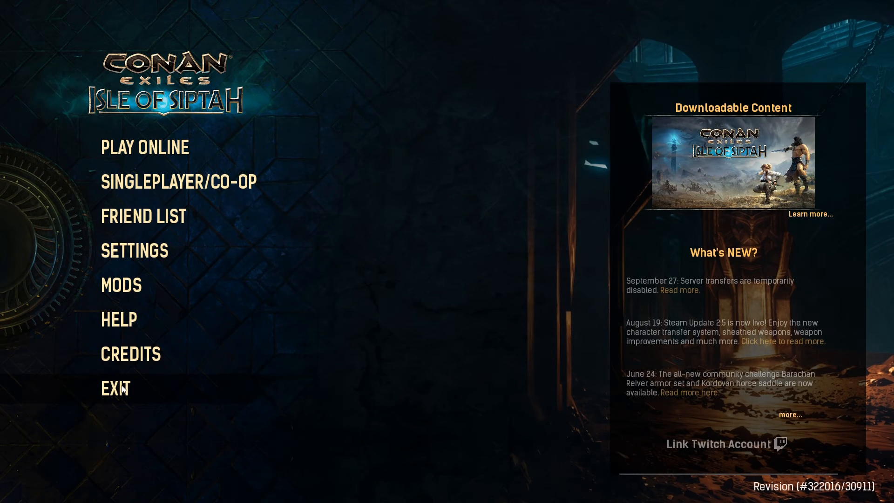